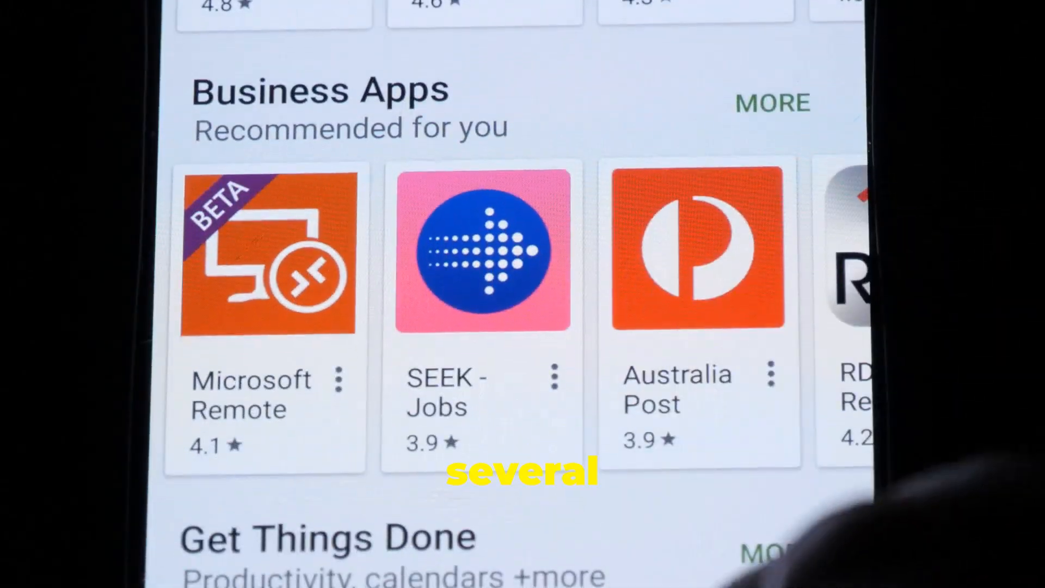
scroll("down", 3)
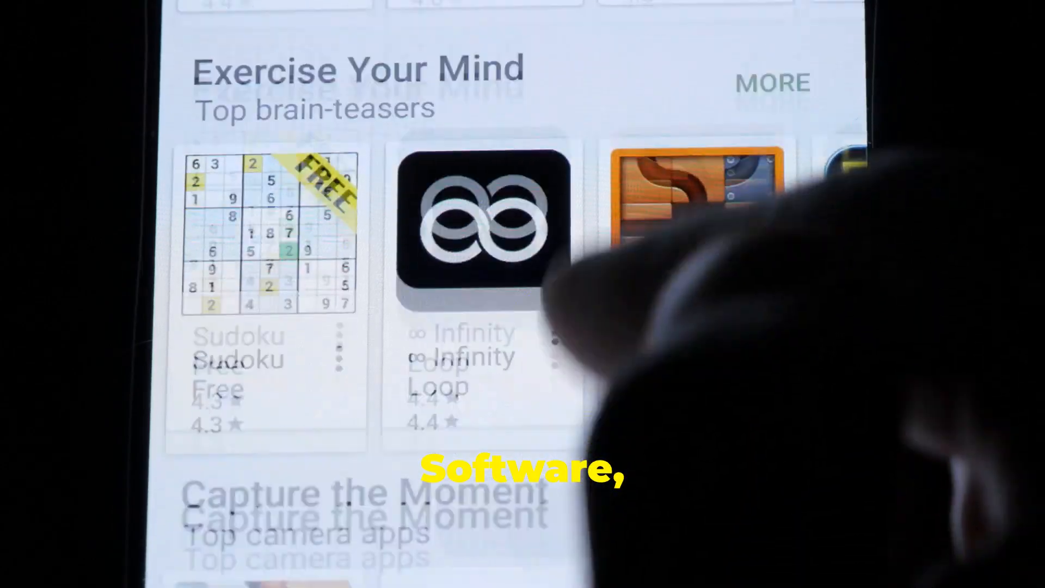
scroll("down", 3)
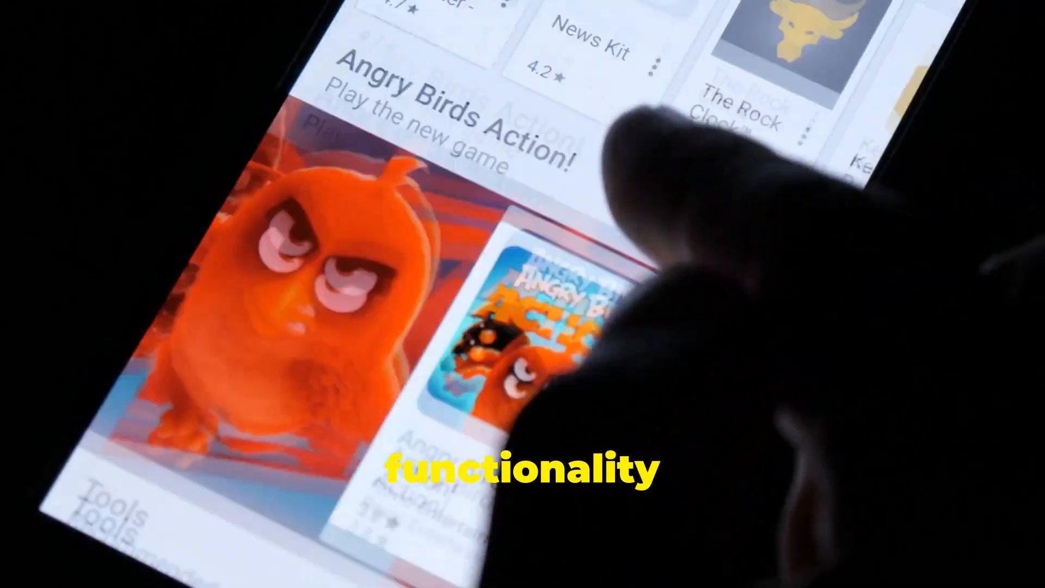
scroll("down", 3)
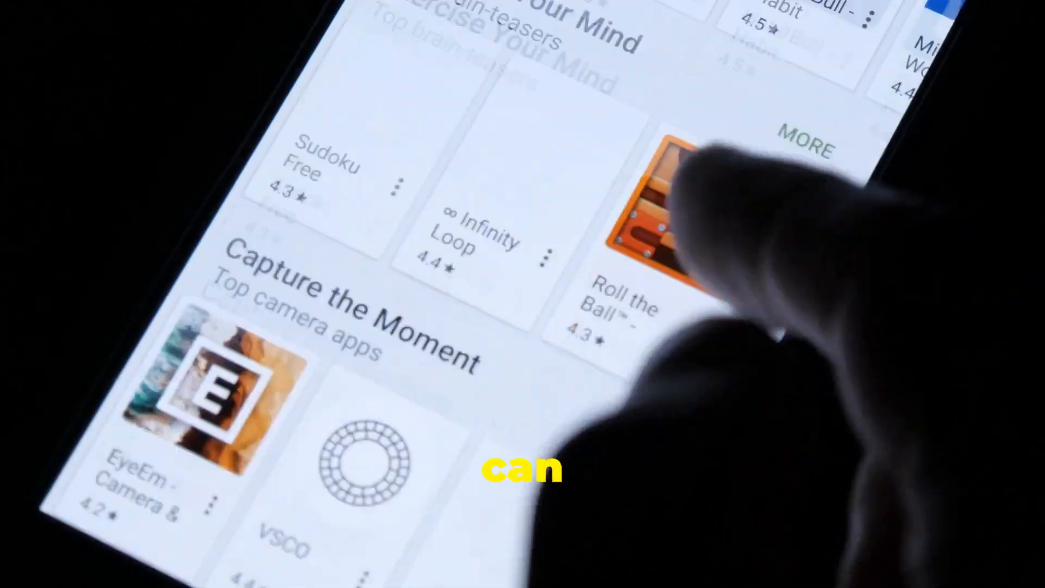
scroll("down", 3)
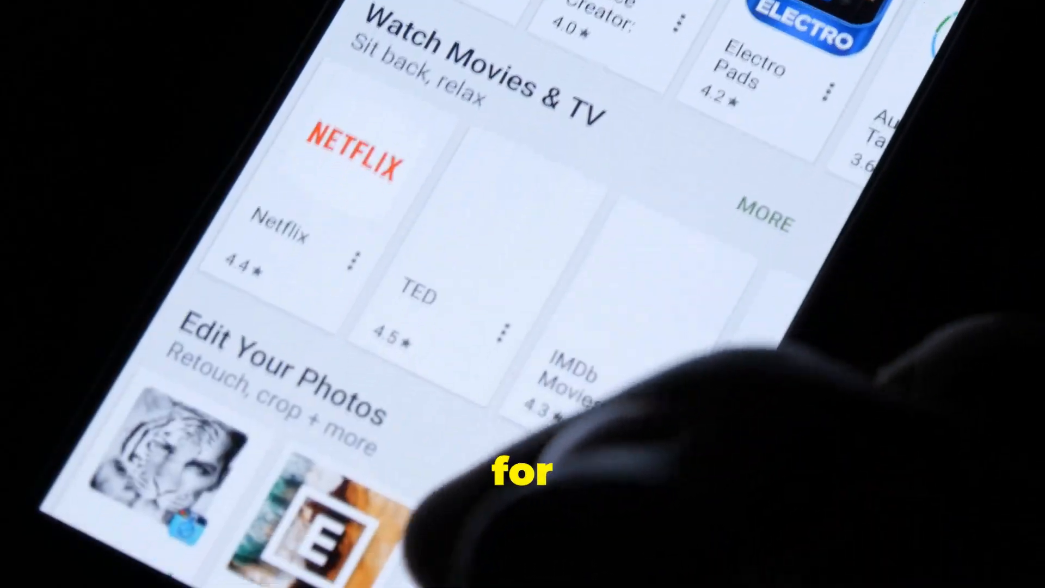